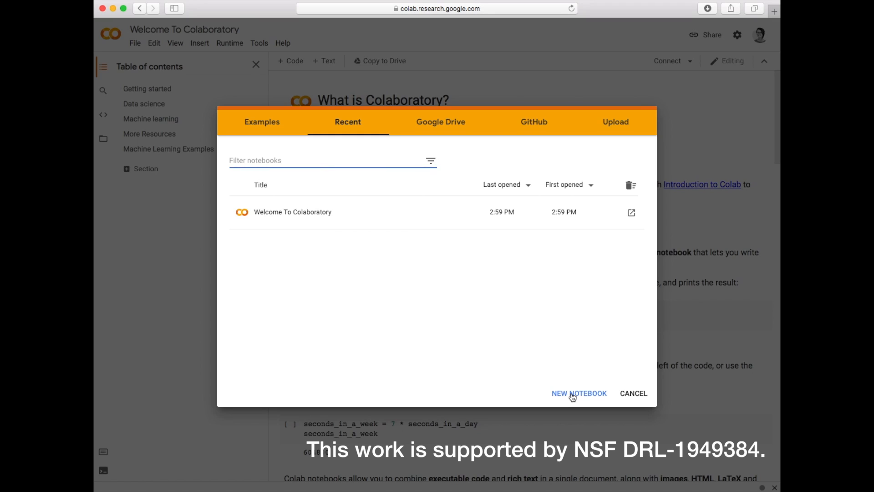
Step: Create a new notebook and rename it to example.ipynb
{"action": "left_click", "coordinate": [579, 393]}
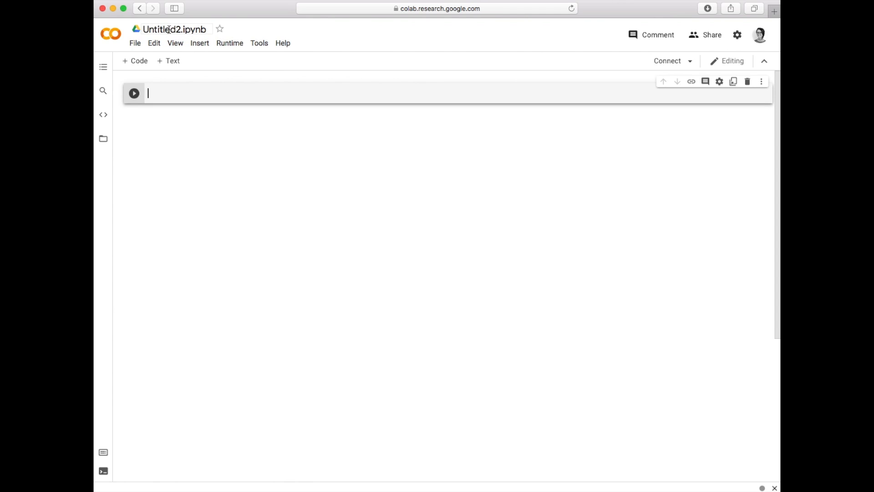
{"action": "type", "text": "examp"}
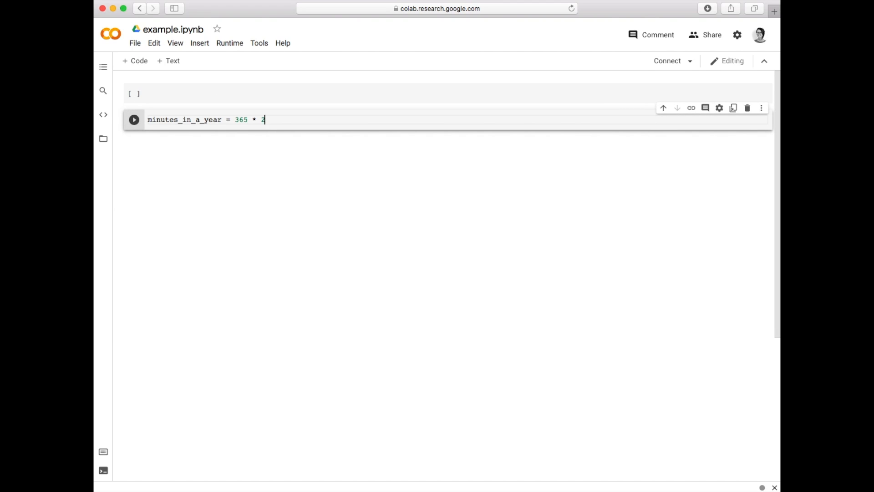
Step: Complete minutes_in_a_year = 365 * 24* 60 and run it to print 525600
{"action": "type", "text": "4* 60"}
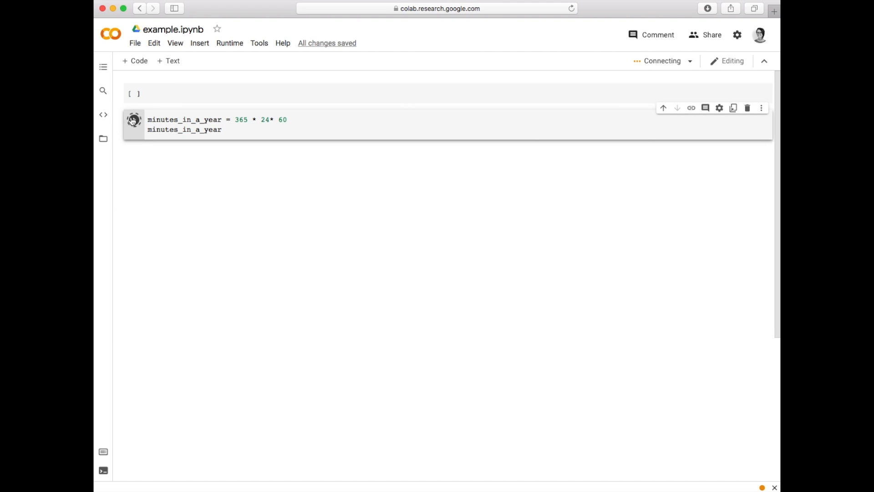
{"action": "left_click", "coordinate": [134, 120]}
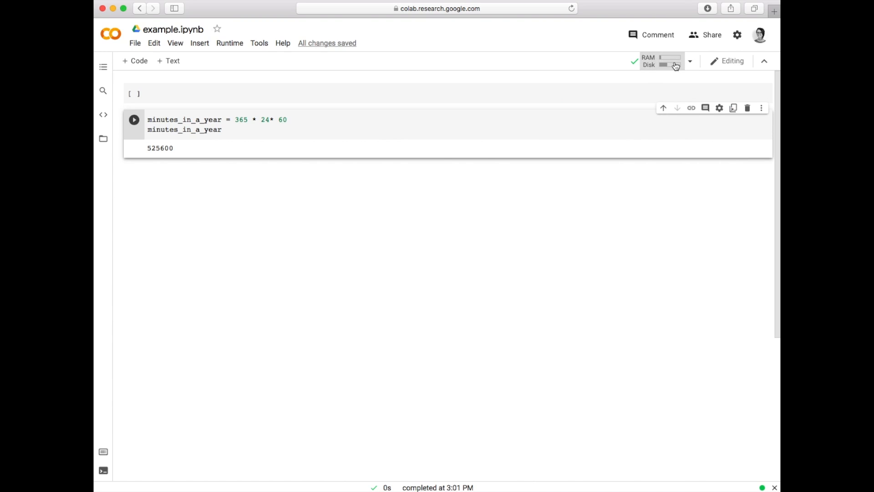
Step: Run minutes in a year = 365 * 24 * 60 in the top cell, raising a SyntaxError
{"action": "type", "text": "minutes in a year ="}
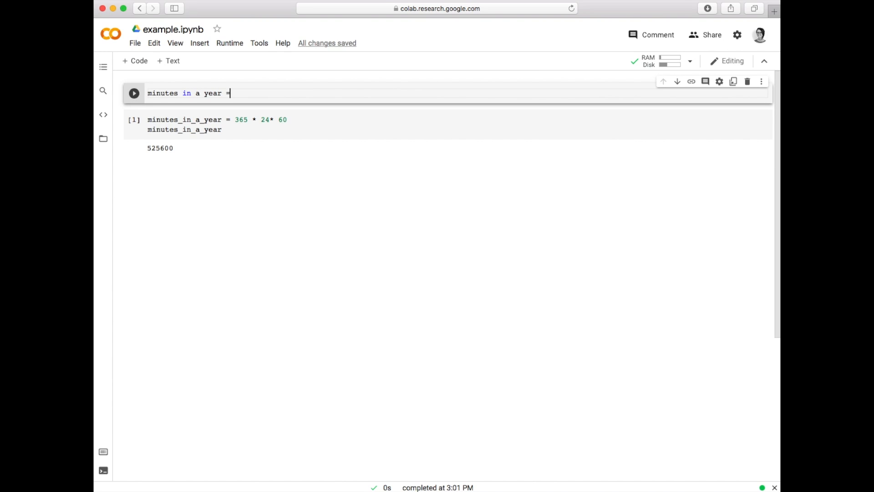
{"action": "type", "text": "365 * 24 *60"}
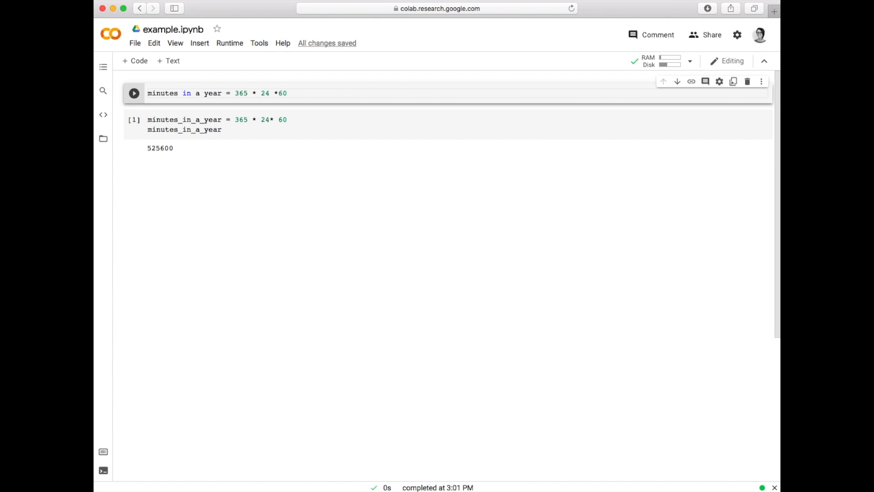
{"action": "left_click", "coordinate": [134, 93]}
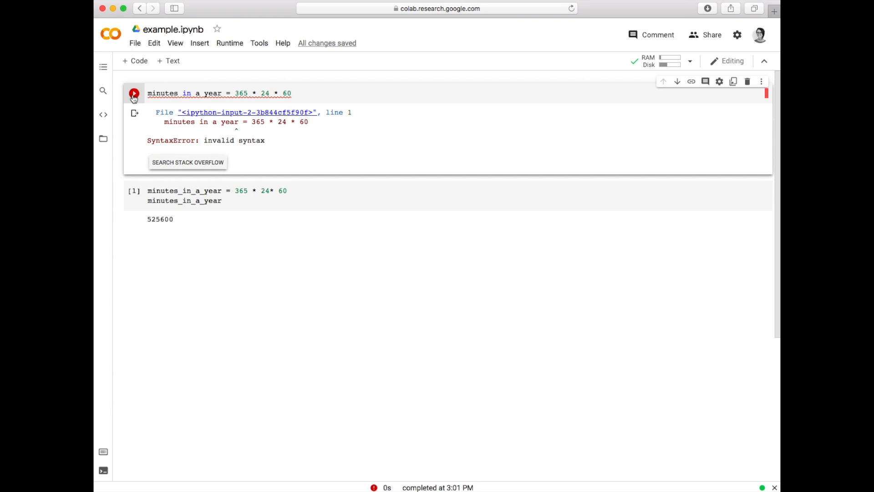
{"action": "mouse_move", "coordinate": [154, 78]}
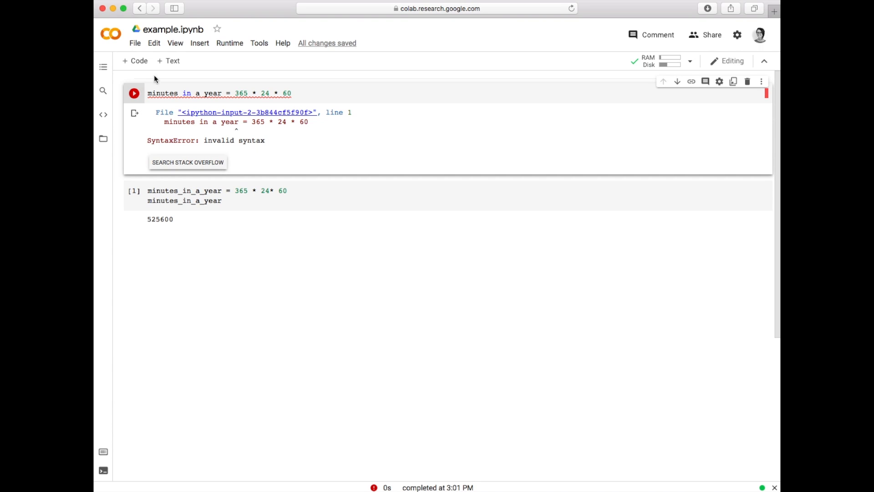
Step: Add a text cell with a #Seasons of Love heading and the Unsplash leaves image markdown
{"action": "left_click", "coordinate": [168, 61]}
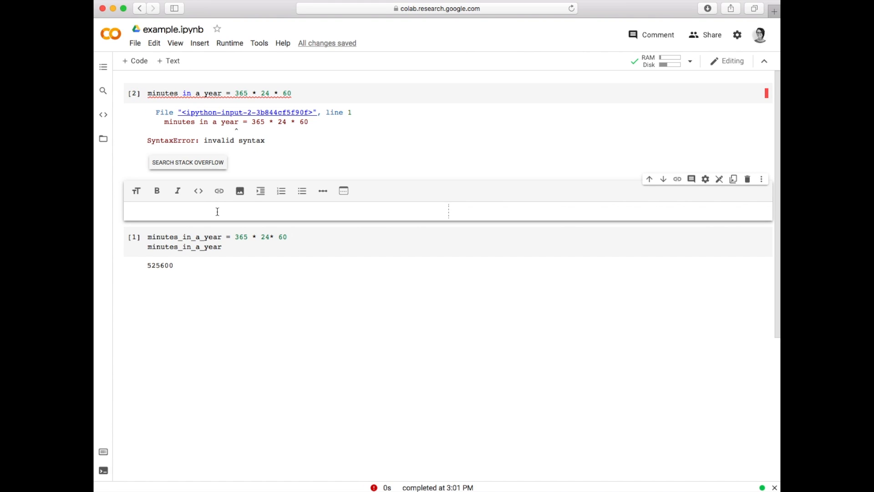
{"action": "type", "text": "#Seaons of Love"}
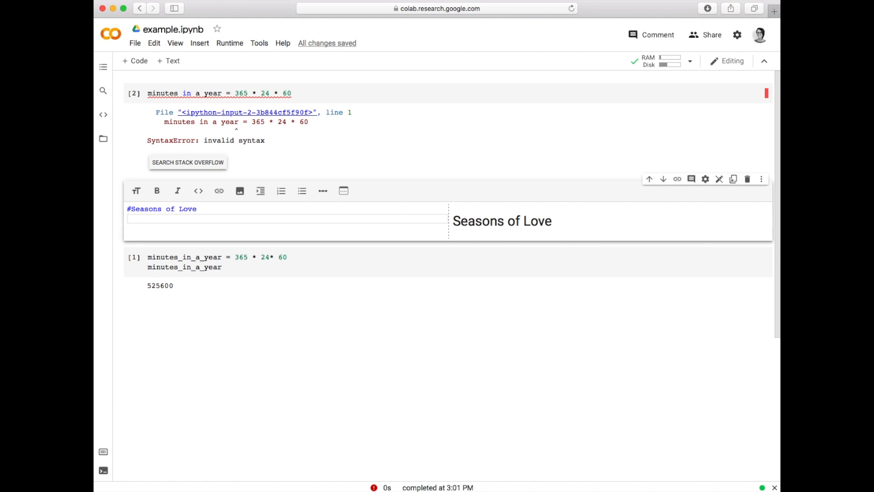
{"action": "type", "text": "![leaves] ("}
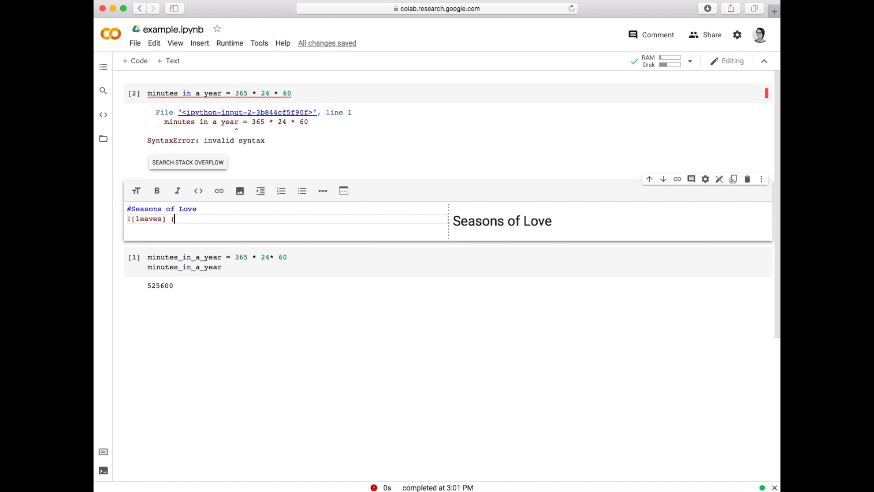
{"action": "type", "text": "(https://images.unsplash.com/photo-1540317700647-ec69694d70d0?ixlib=rb-1.2.1&ixid=MnwxMjA3fDB8MHxwaG90by1wYWdlfHx8fGVufDB8fHx8&auto=format&fit=crop&w=440&"}
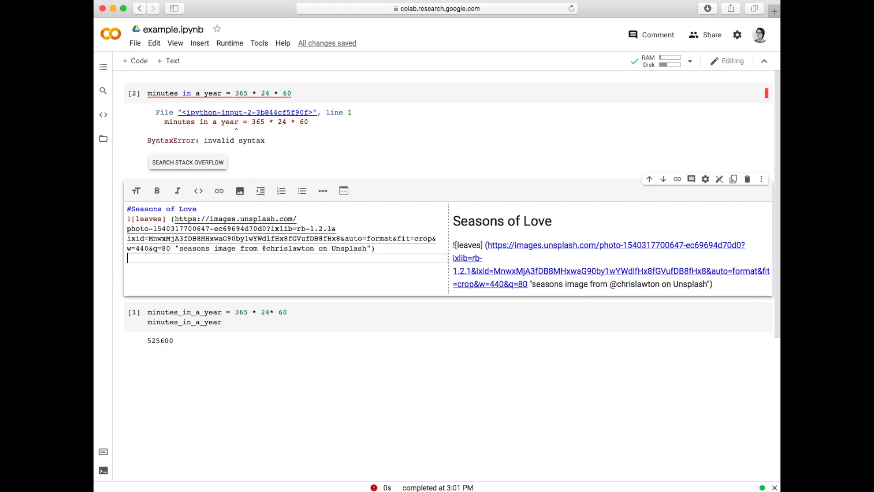
Step: Add bullets daylights and sunsets, plus the line 'inches, miles, a...'
{"action": "type", "text": "- daylights"}
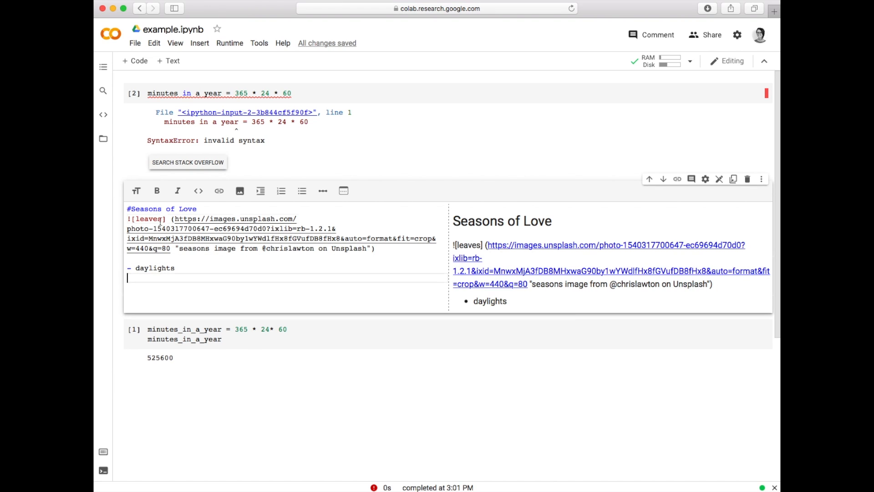
{"action": "type", "text": "sunsets"}
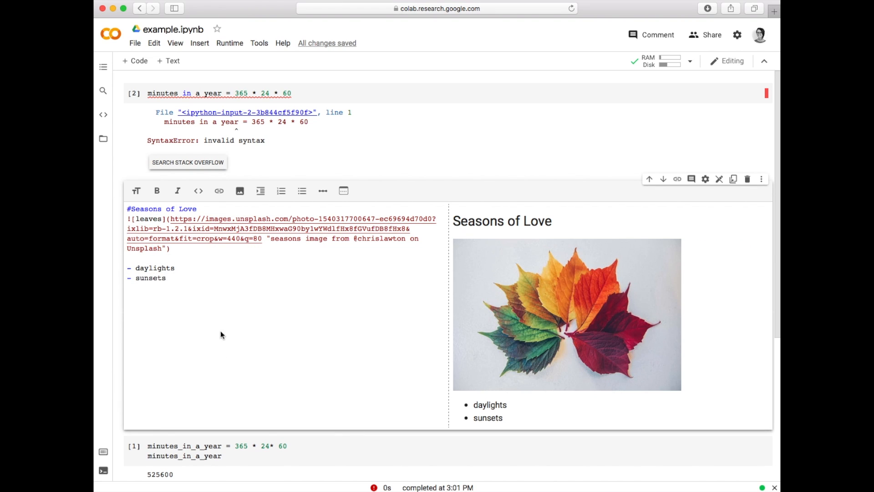
{"action": "type", "text": "inches, miles, a"}
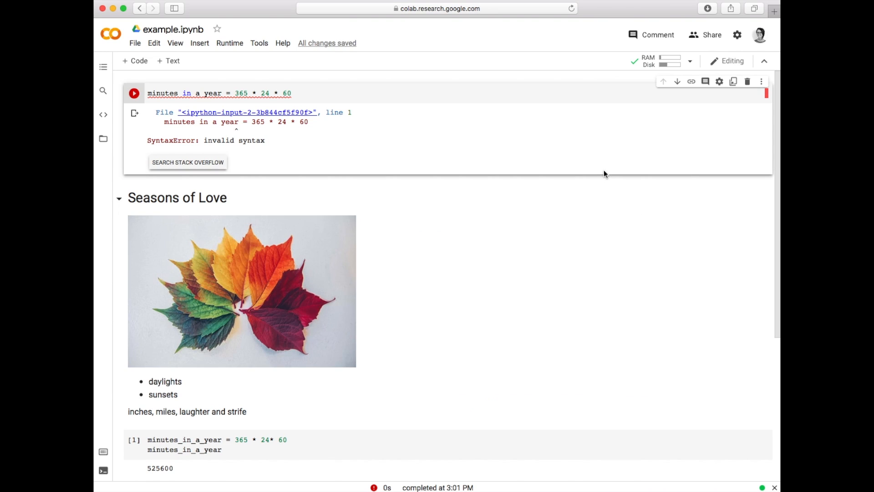
{"action": "mouse_move", "coordinate": [592, 121]}
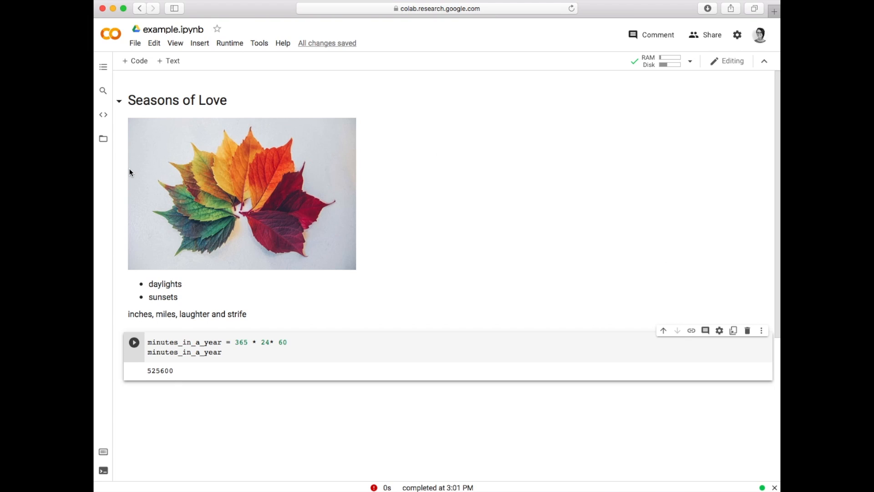
Step: Upload chris-lawton-c0rlh0nFTFU-unsplash.jpg from Downloads to the runtime files, then show the table of contents
{"action": "left_click", "coordinate": [102, 139]}
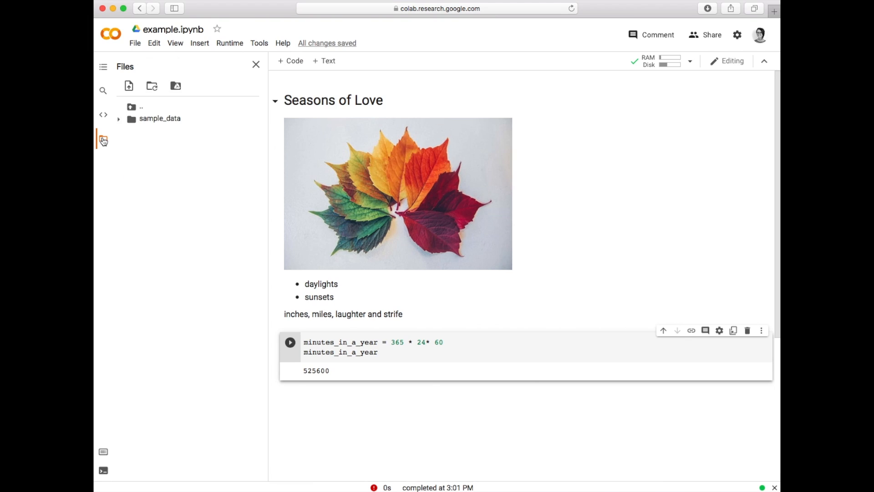
{"action": "left_click", "coordinate": [129, 85]}
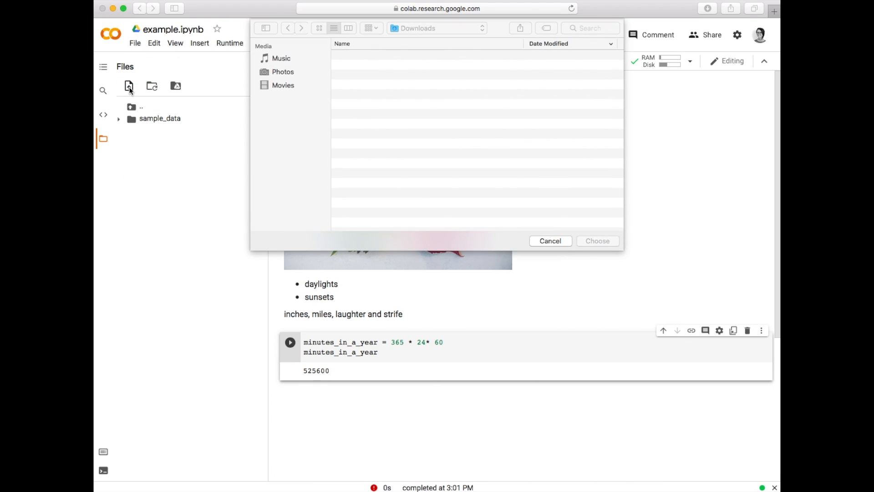
{"action": "left_click", "coordinate": [413, 66]}
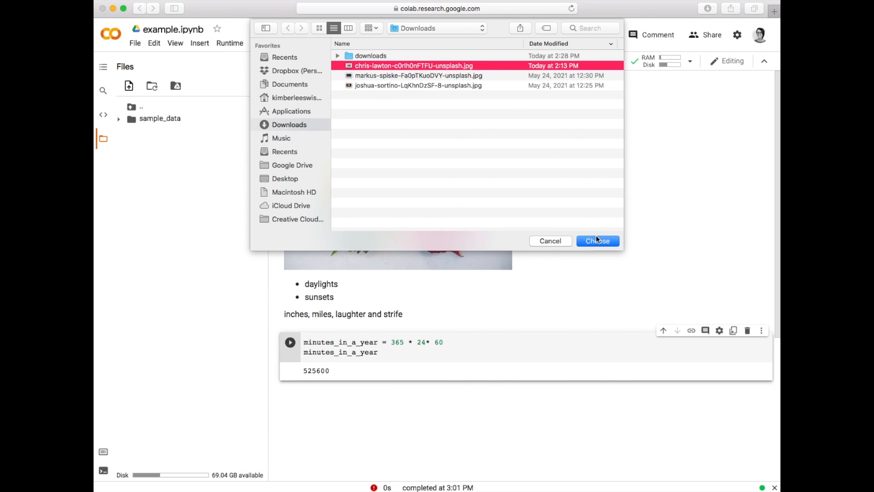
{"action": "left_click", "coordinate": [597, 240]}
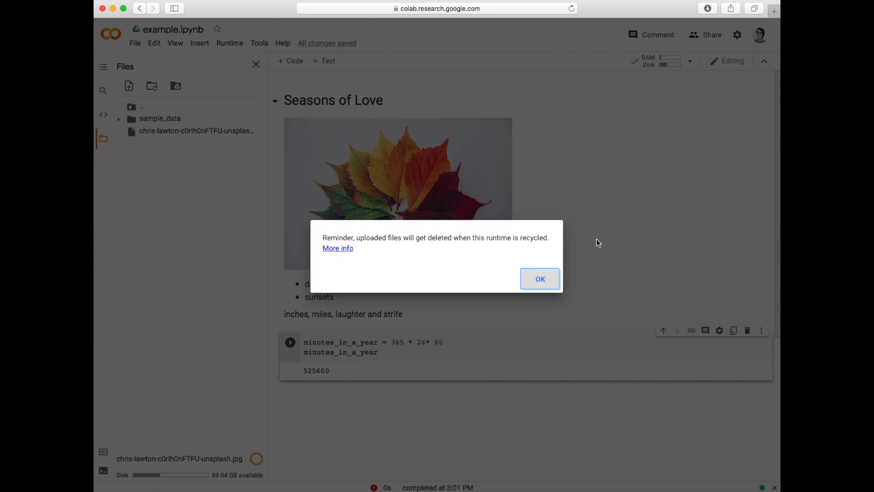
{"action": "left_click", "coordinate": [538, 278]}
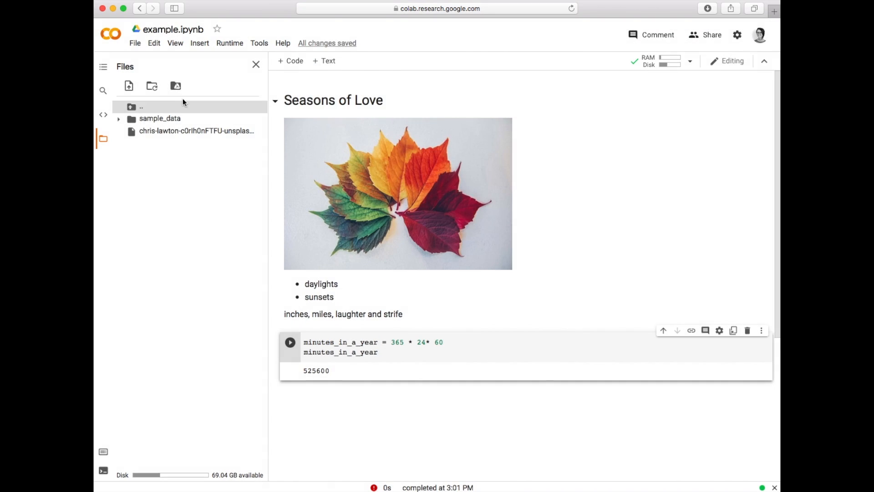
{"action": "left_click", "coordinate": [103, 66]}
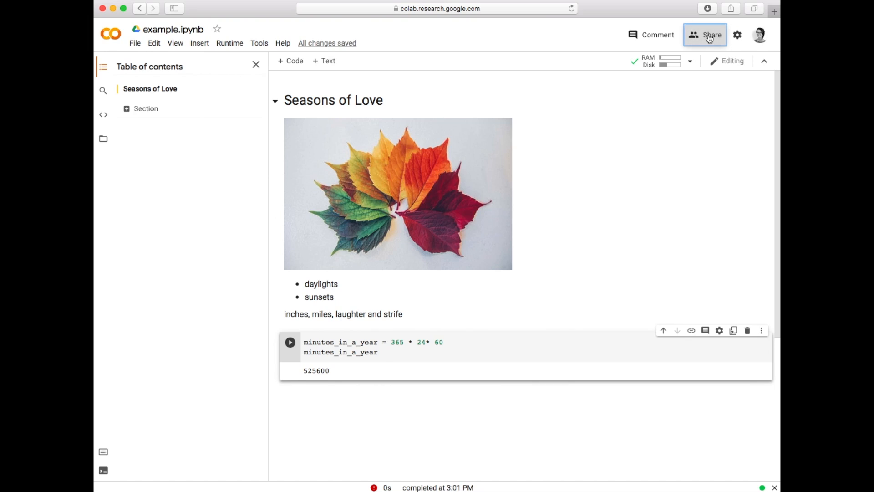
{"action": "left_click", "coordinate": [704, 35]}
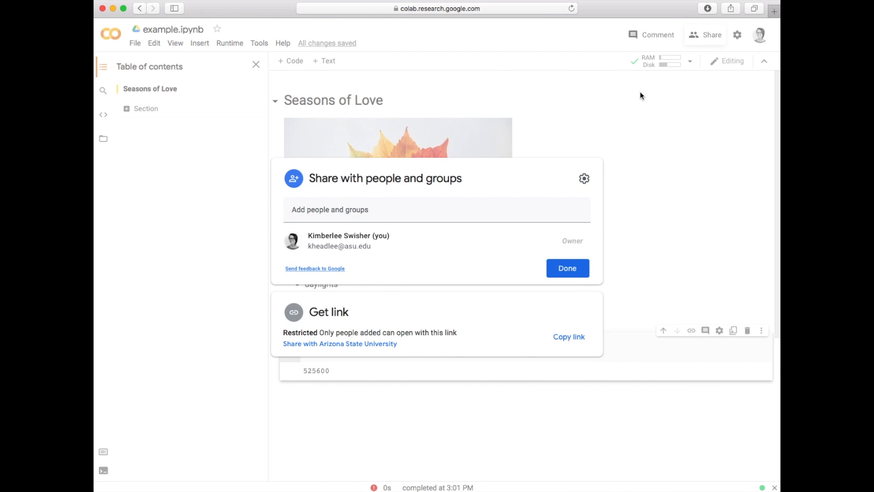
{"action": "left_click", "coordinate": [567, 267]}
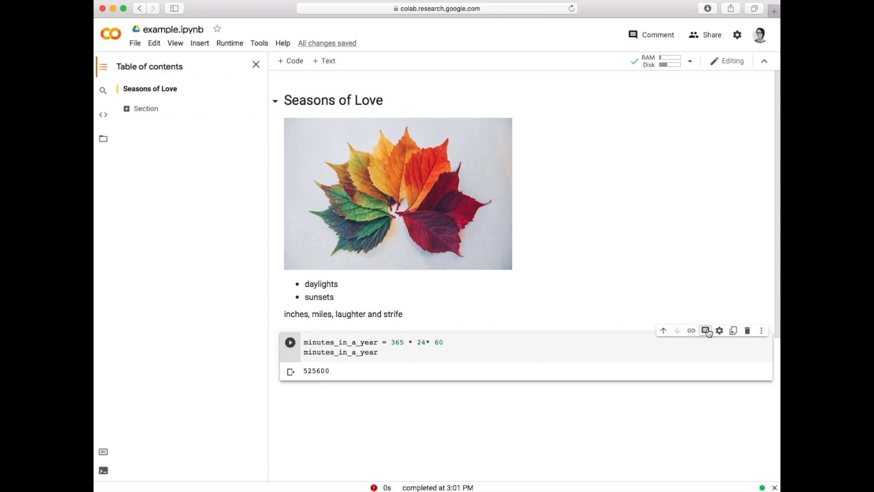
Step: Post a 'hello world!' comment on the minutes_in_a_year code cell
{"action": "left_click", "coordinate": [705, 329]}
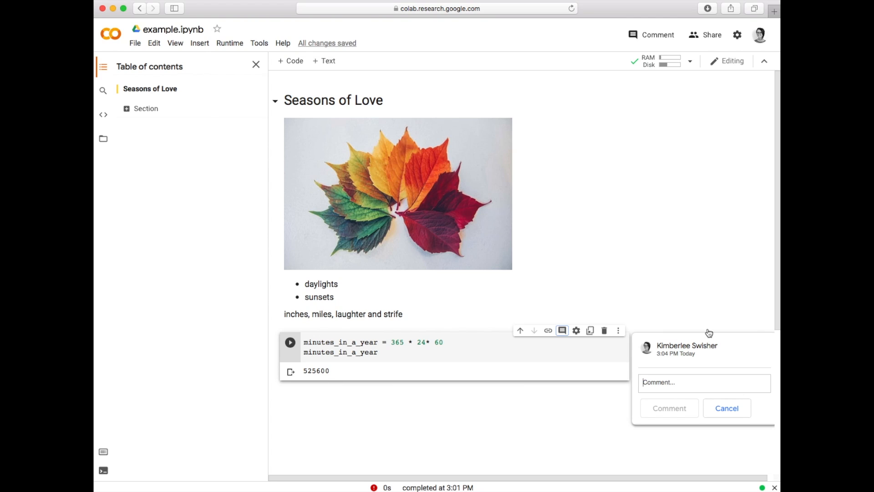
{"action": "type", "text": "hello world!"}
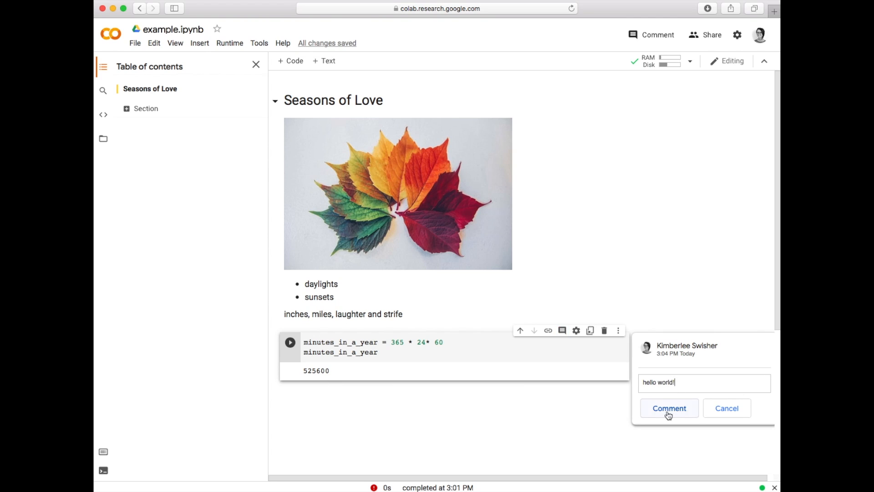
{"action": "left_click", "coordinate": [669, 408]}
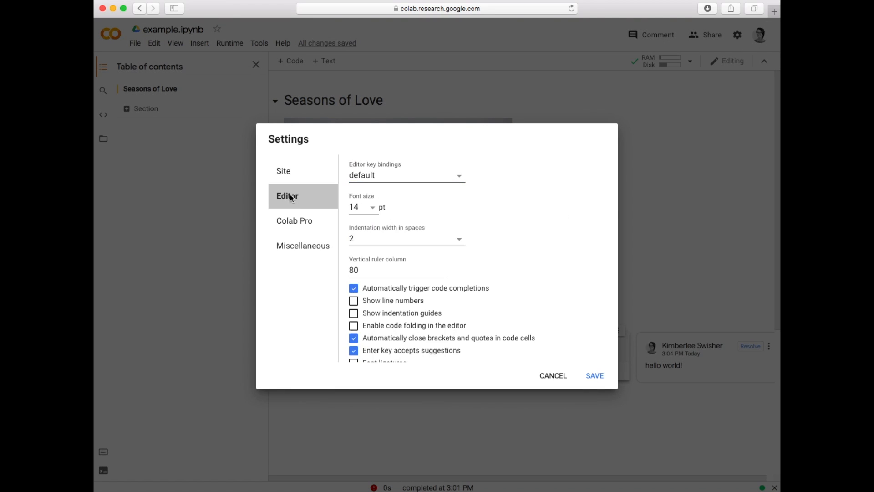
{"action": "left_click", "coordinate": [302, 244]}
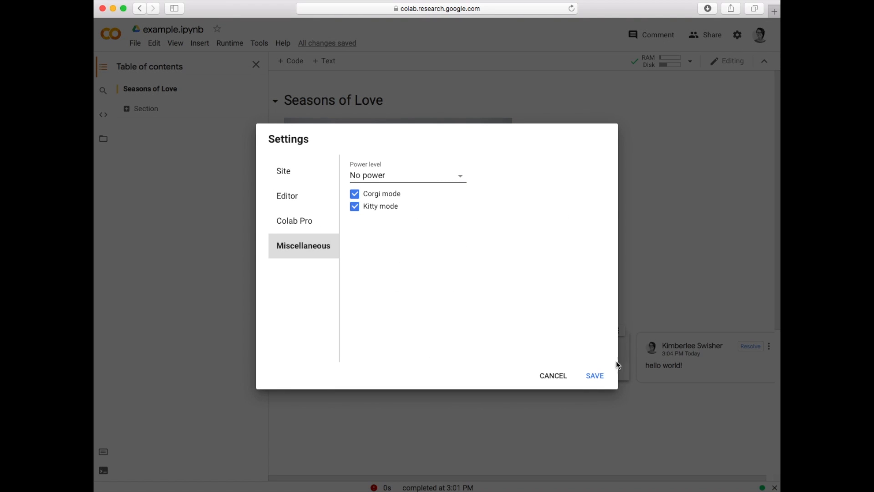
{"action": "left_click", "coordinate": [595, 375]}
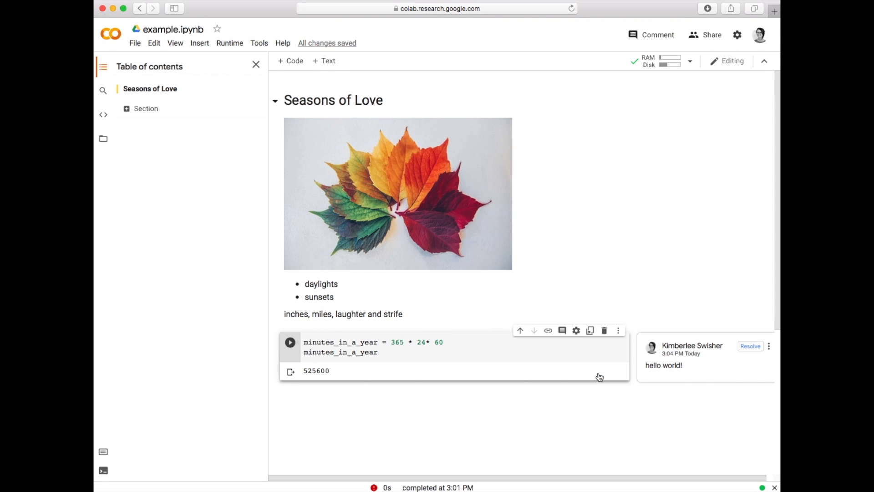